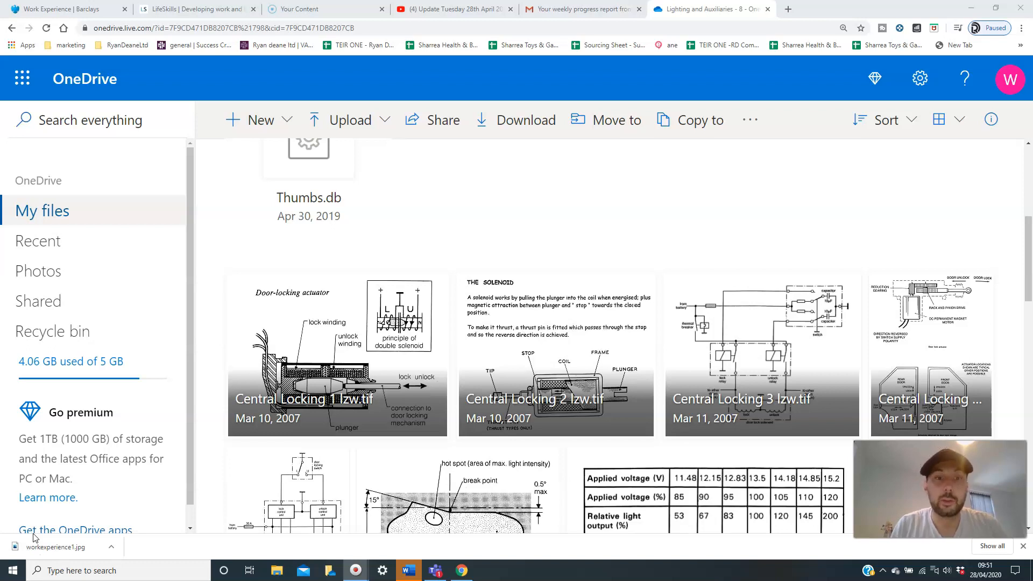
pyautogui.moveTo(123, 530)
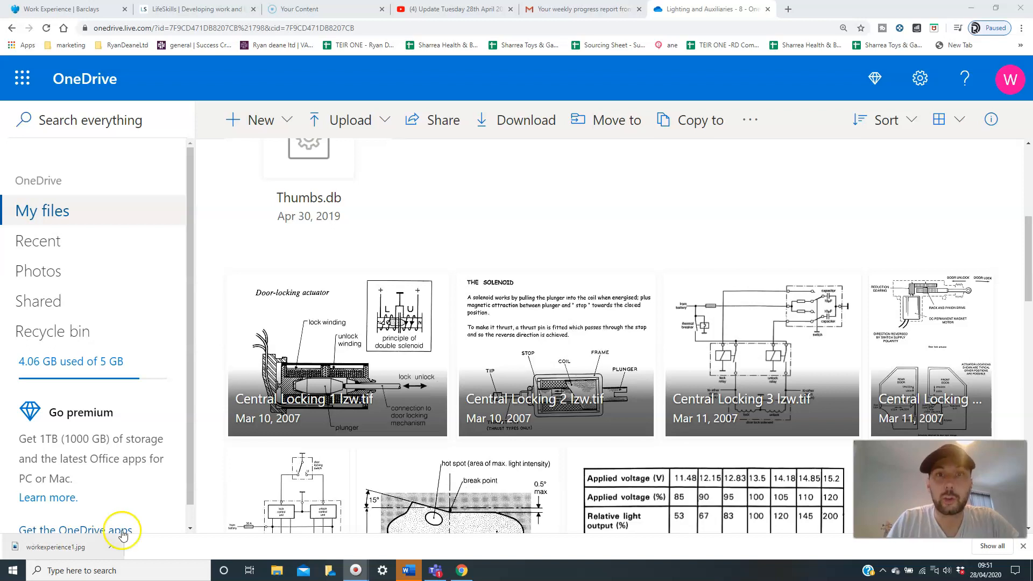
pyautogui.moveTo(18, 533)
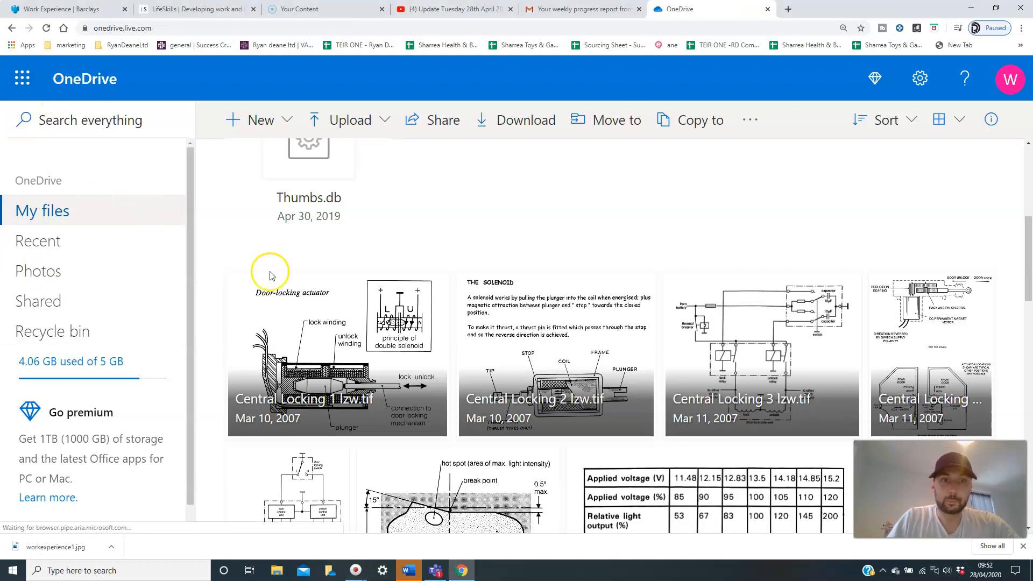
# - Drill from My files through Ashley's Resources, 2011-2012 Resources, Engines and Electrics into Lighting and Auxiliaries - 8
pyautogui.click(42, 210)
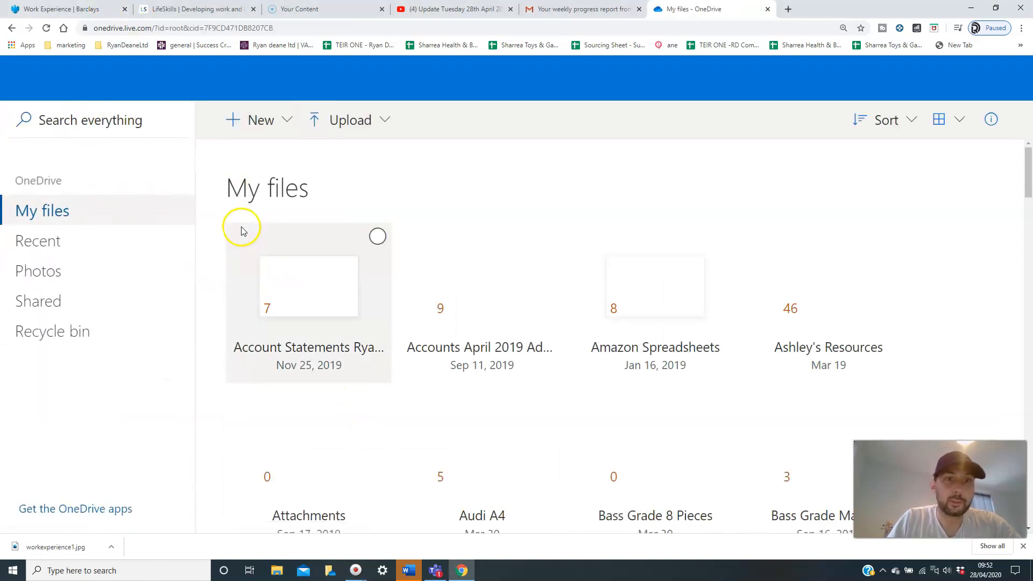
pyautogui.doubleClick(828, 347)
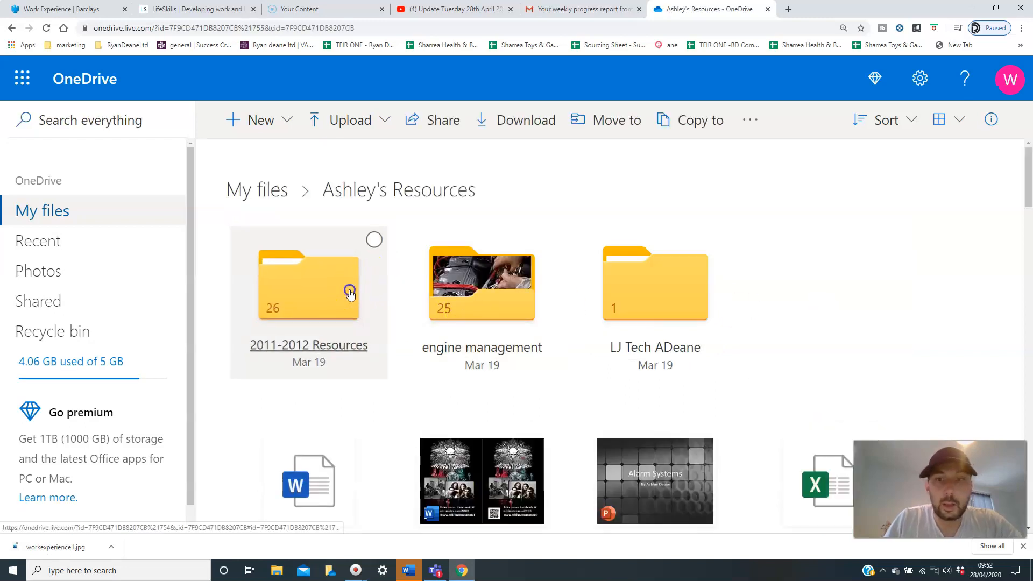
pyautogui.doubleClick(308, 284)
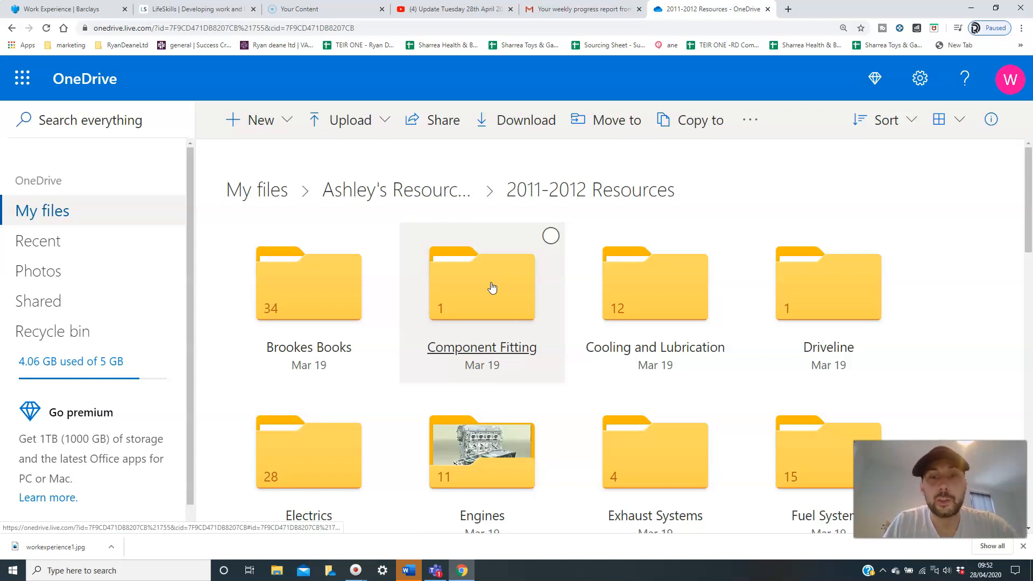
pyautogui.moveTo(329, 418)
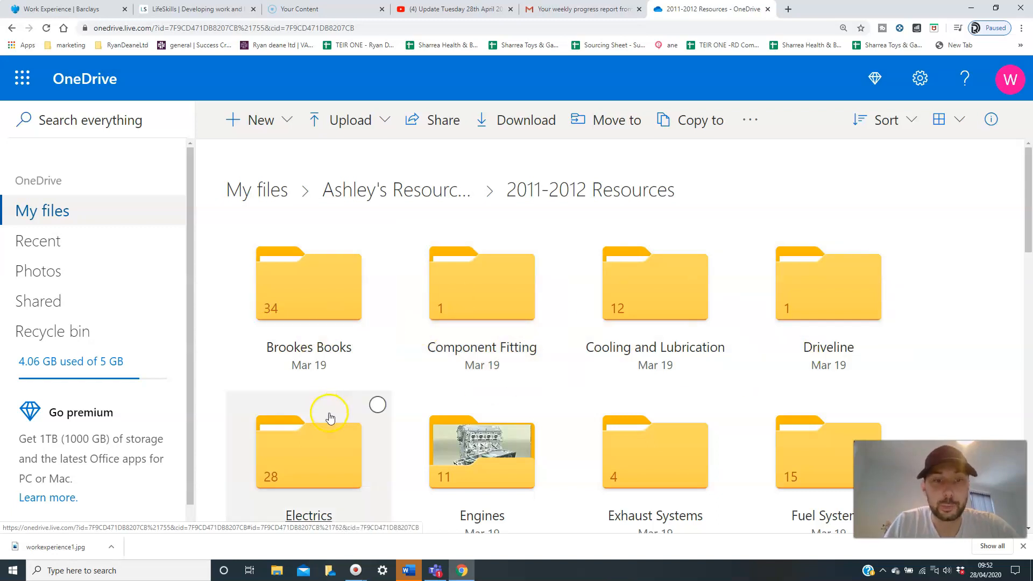
pyautogui.doubleClick(481, 452)
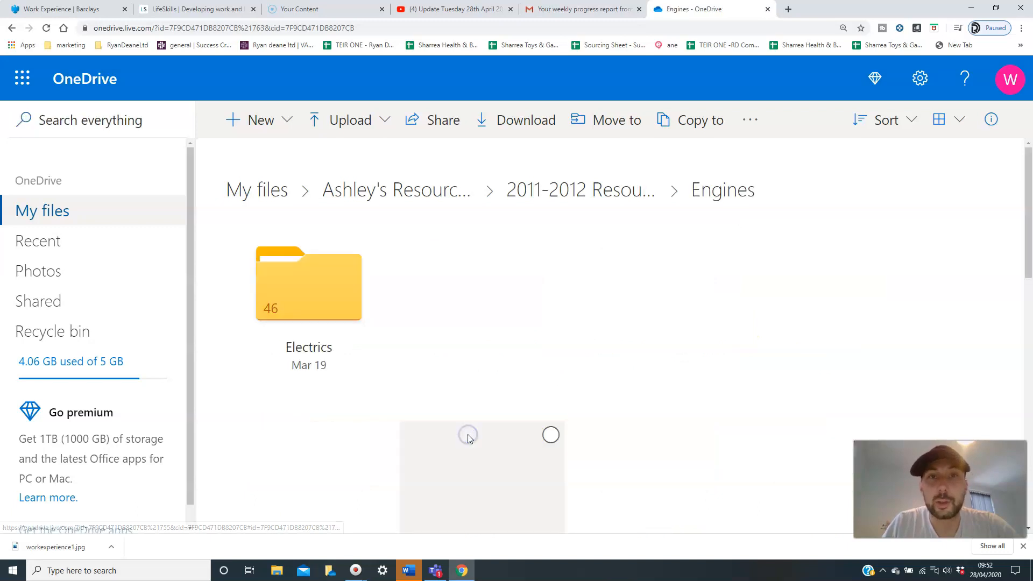
pyautogui.doubleClick(308, 285)
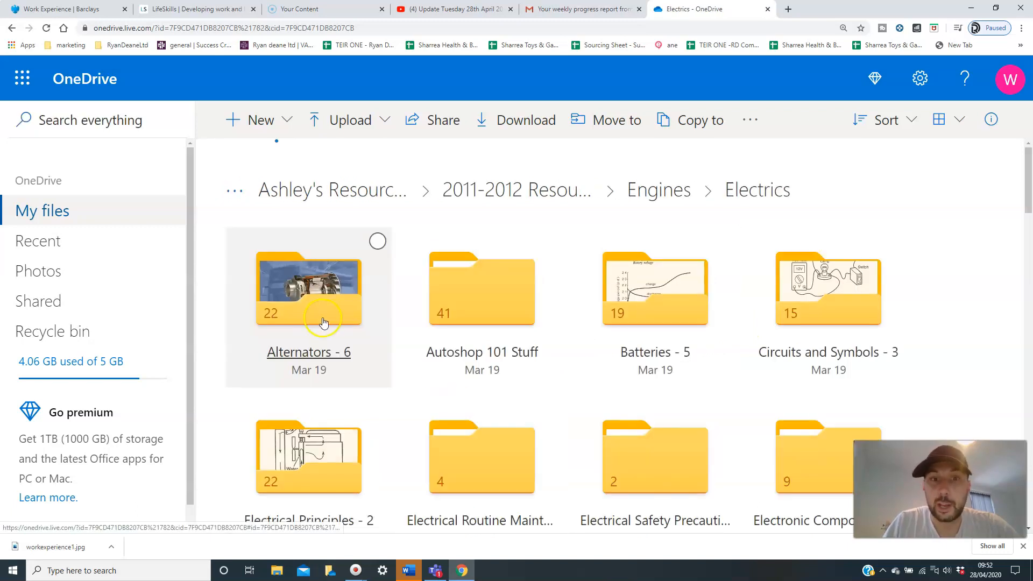
pyautogui.moveTo(384, 360)
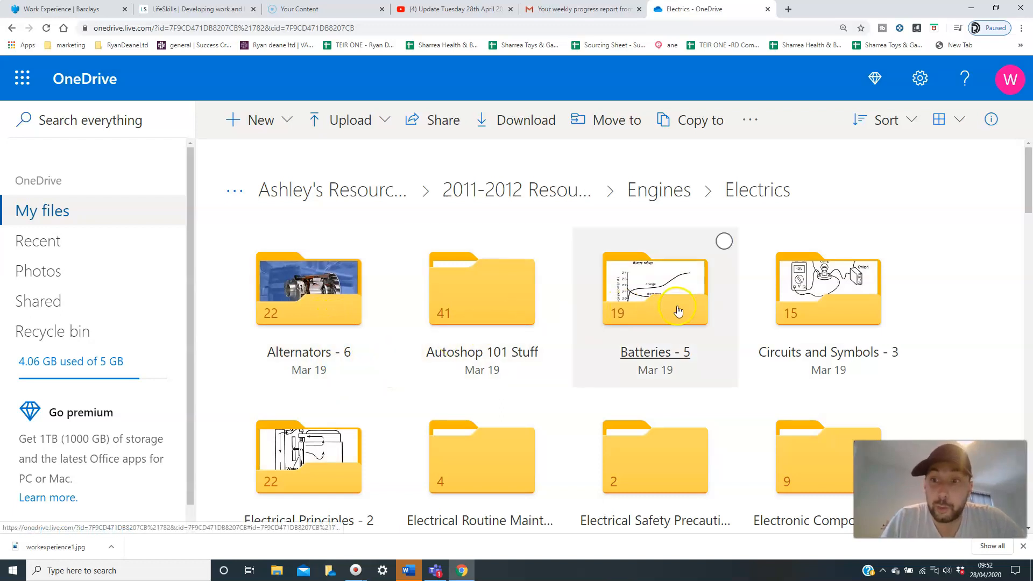
pyautogui.scroll(-3)
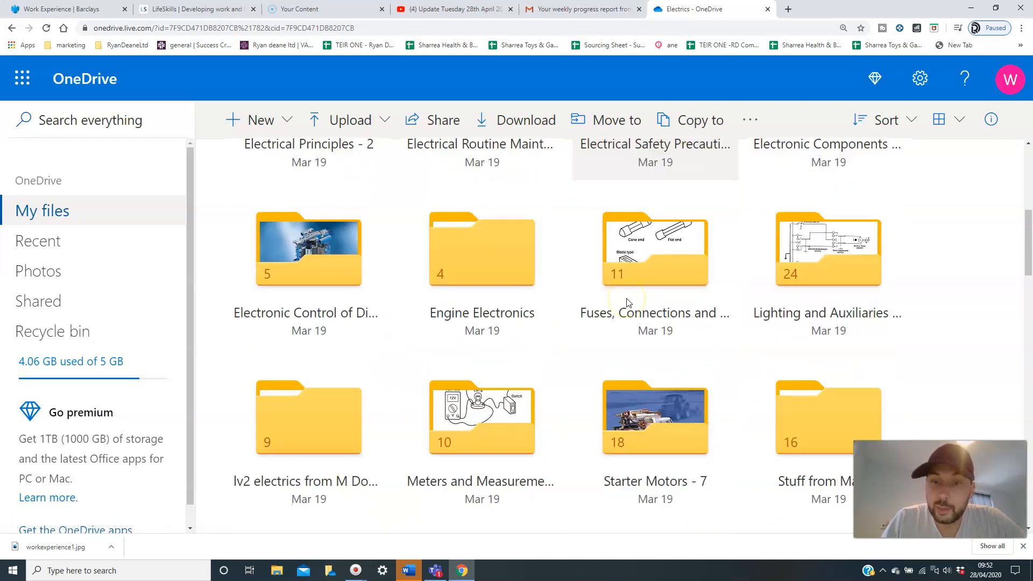
pyautogui.doubleClick(828, 249)
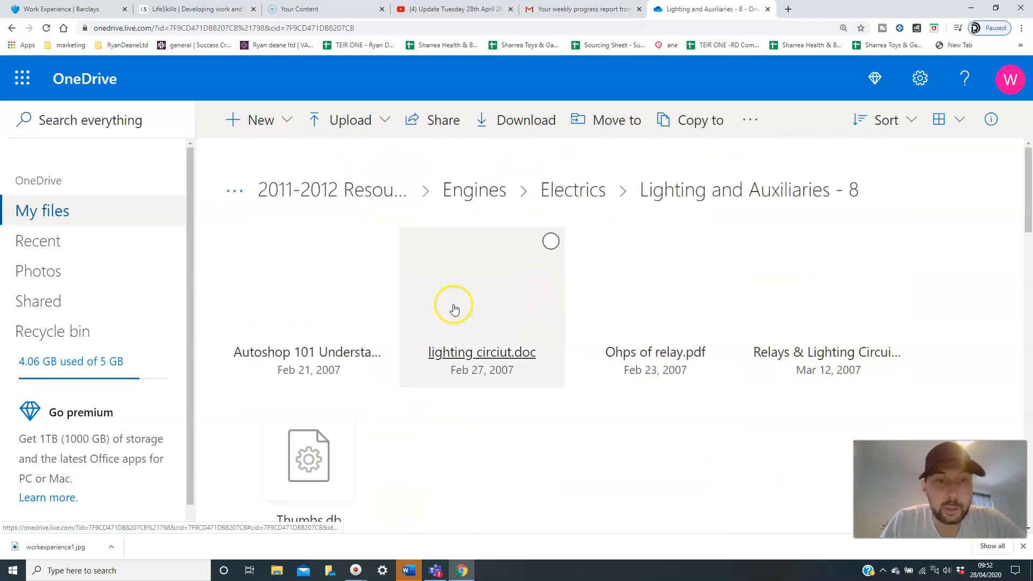
pyautogui.scroll(-3)
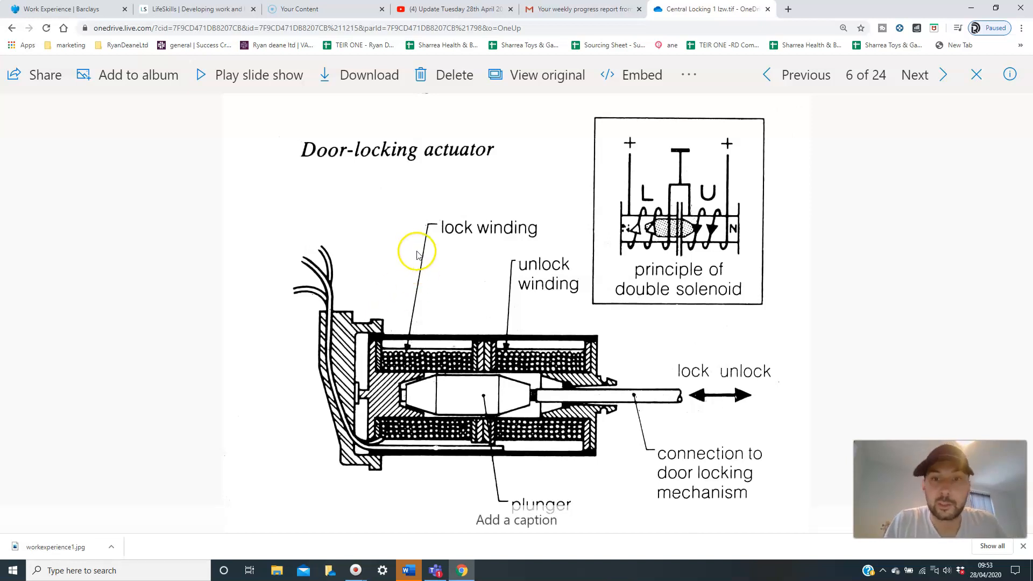
pyautogui.moveTo(428, 459)
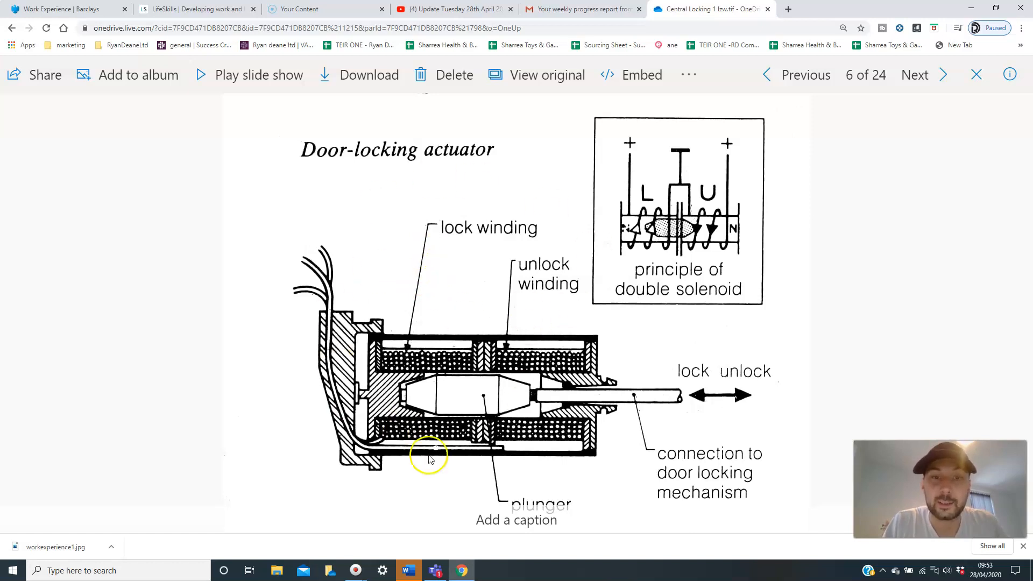
pyautogui.moveTo(537, 267)
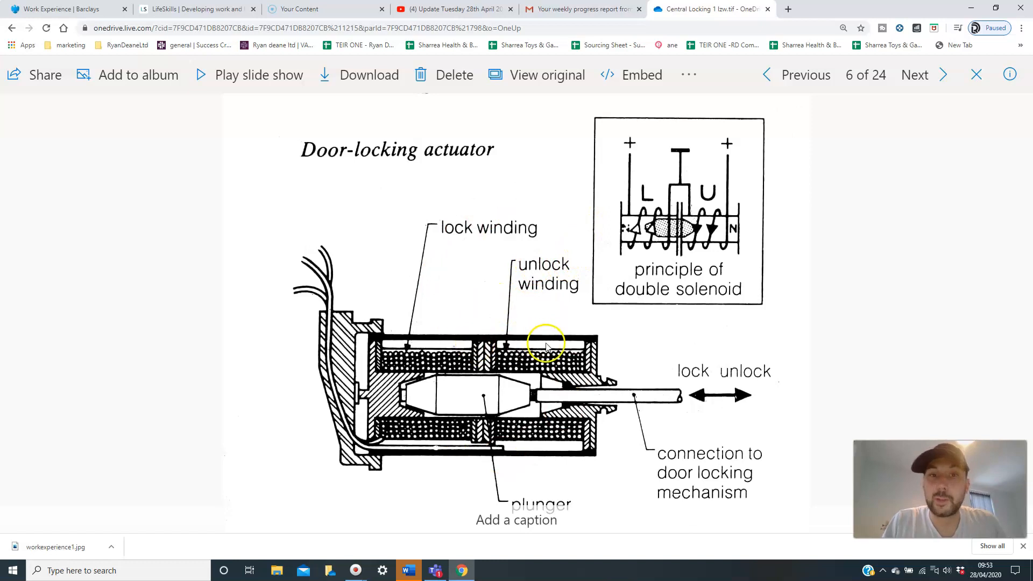
pyautogui.moveTo(591, 211)
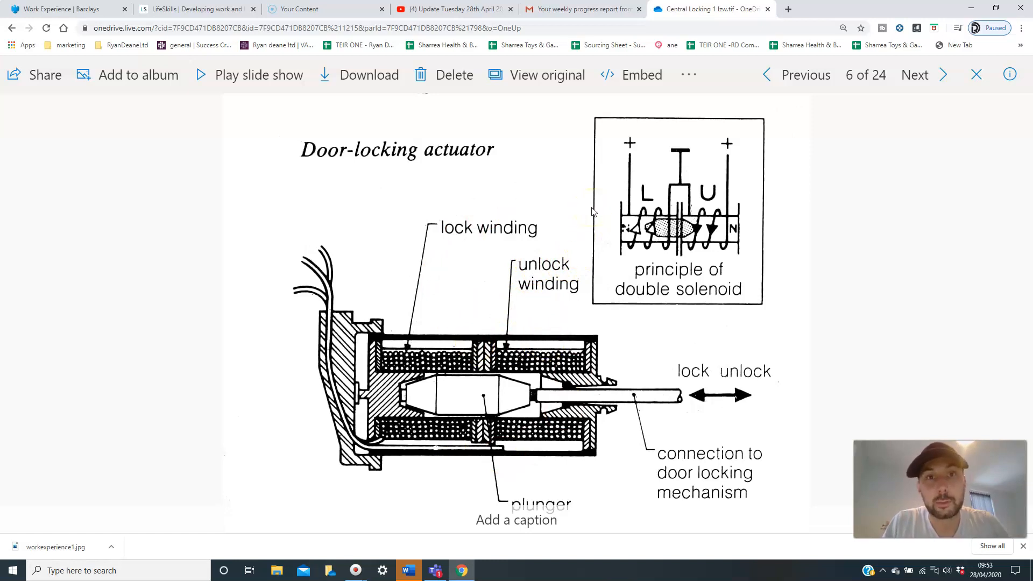
pyautogui.moveTo(959, 94)
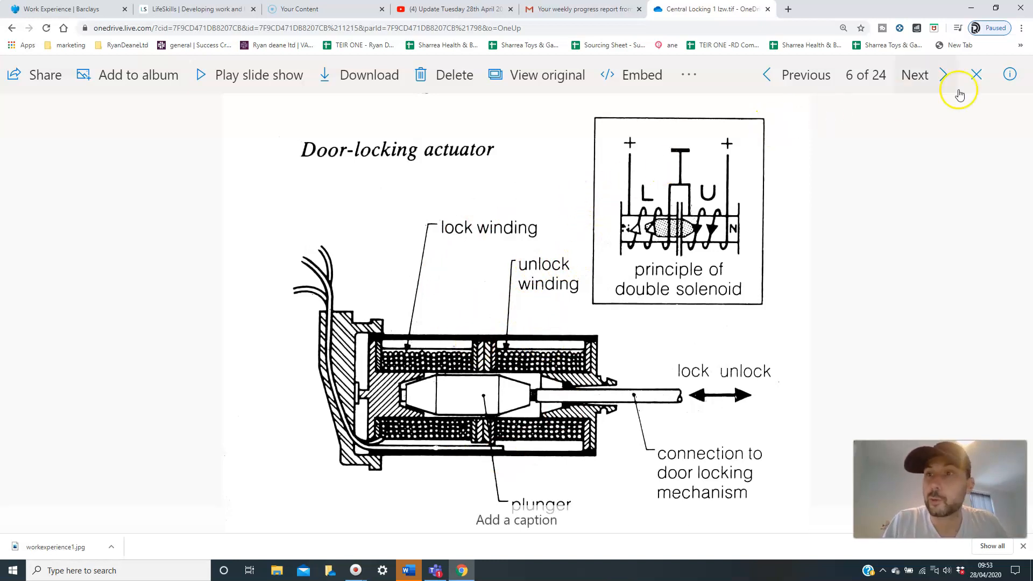
pyautogui.click(915, 74)
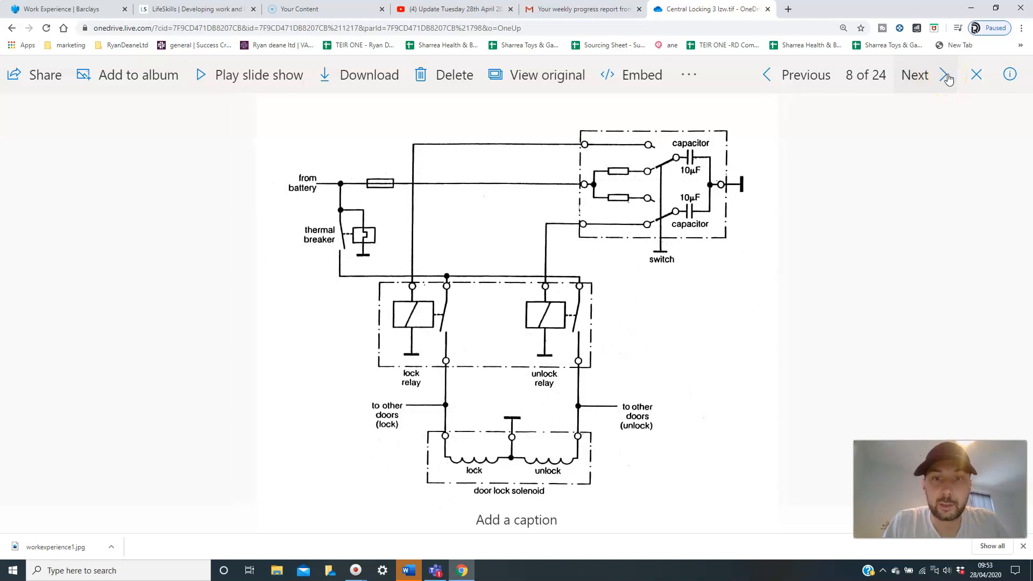
pyautogui.moveTo(328, 502)
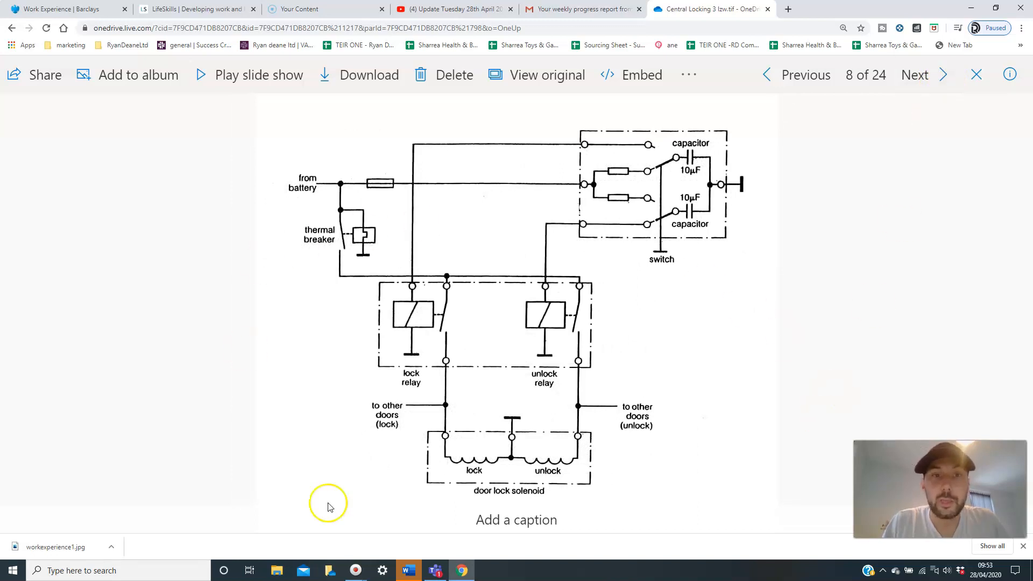
pyautogui.moveTo(427, 440)
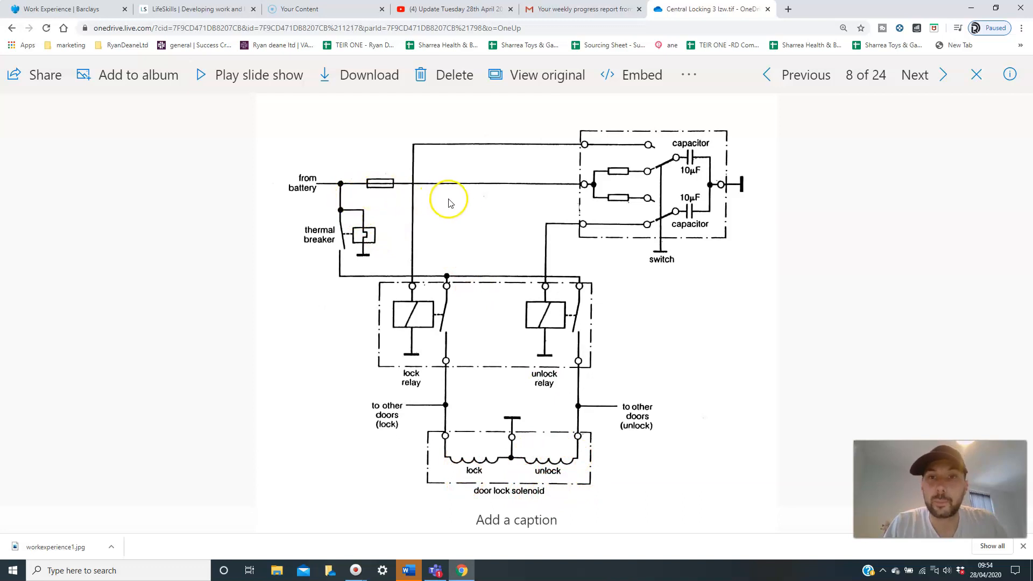
pyautogui.moveTo(445, 191)
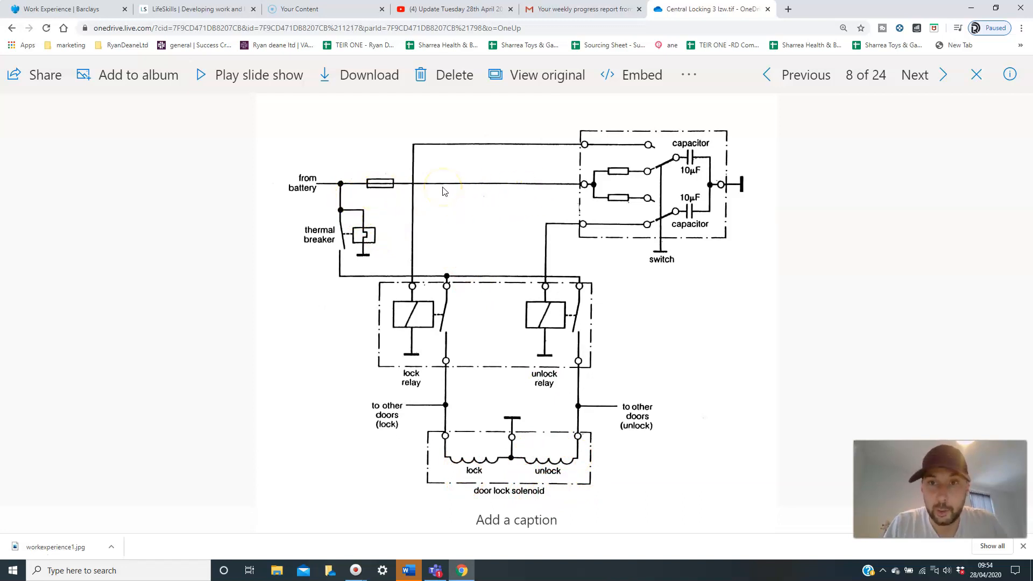
pyautogui.moveTo(645, 179)
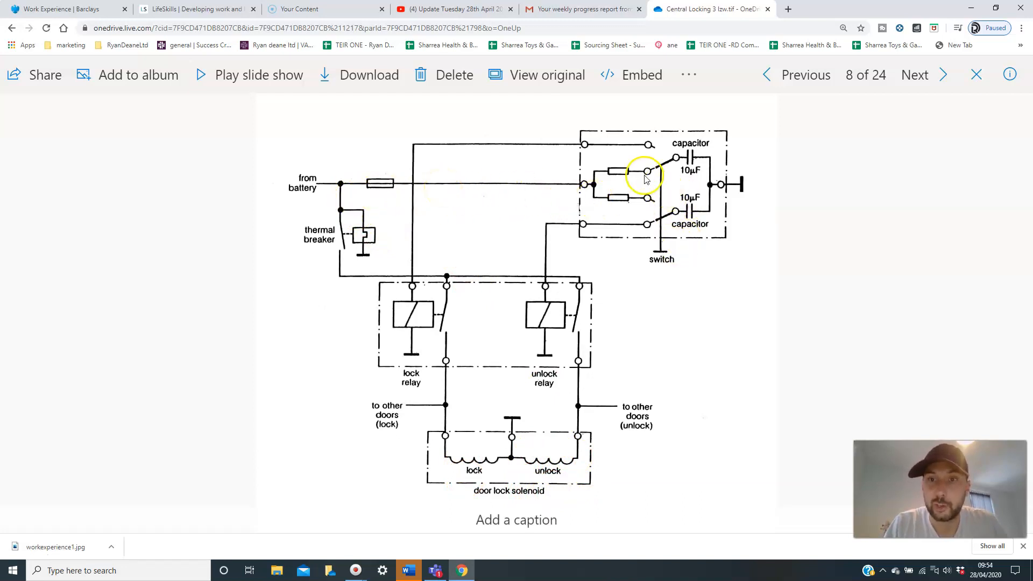
pyautogui.moveTo(310, 186)
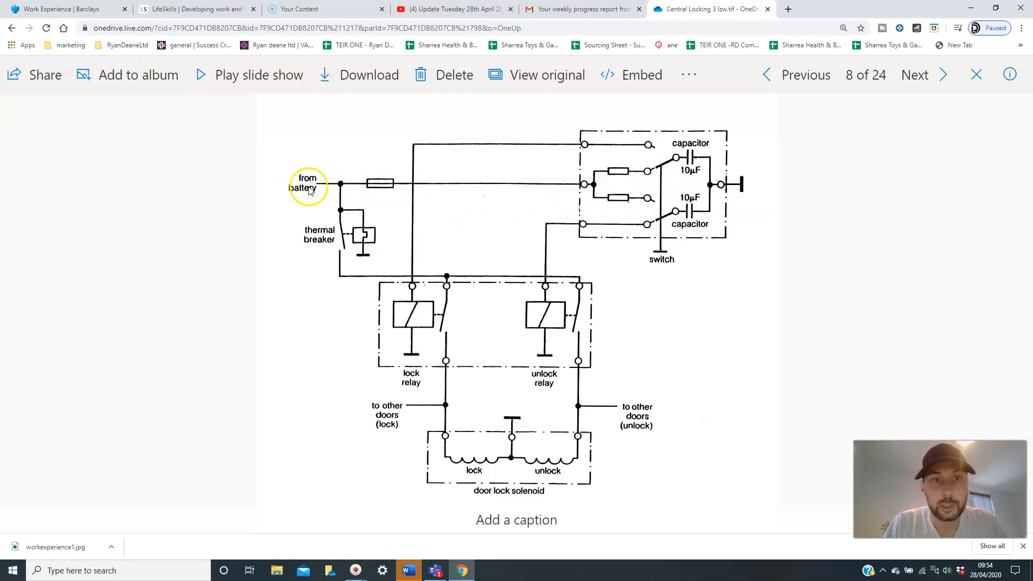
pyautogui.moveTo(379, 187)
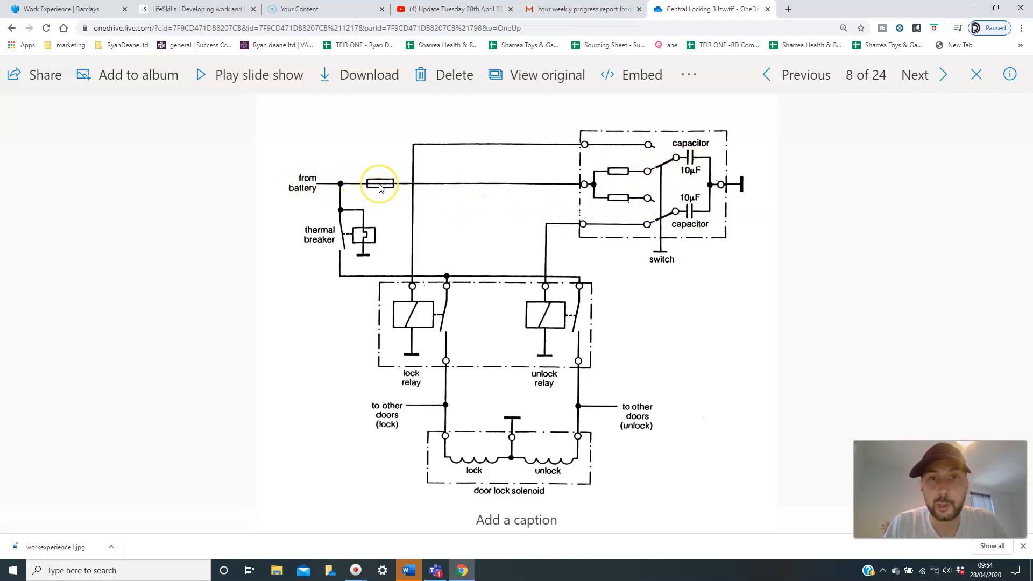
pyautogui.moveTo(379, 184)
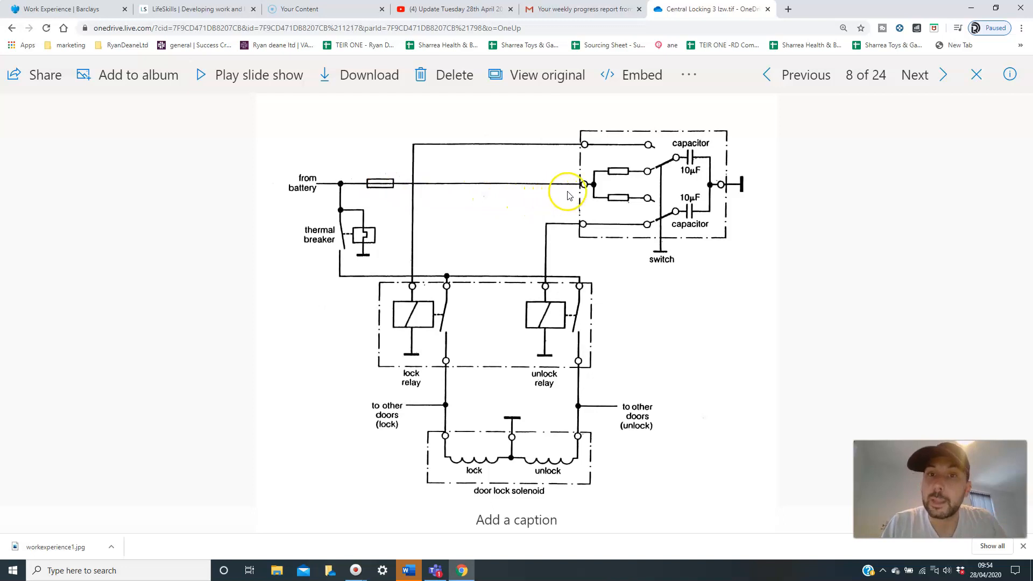
pyautogui.moveTo(596, 178)
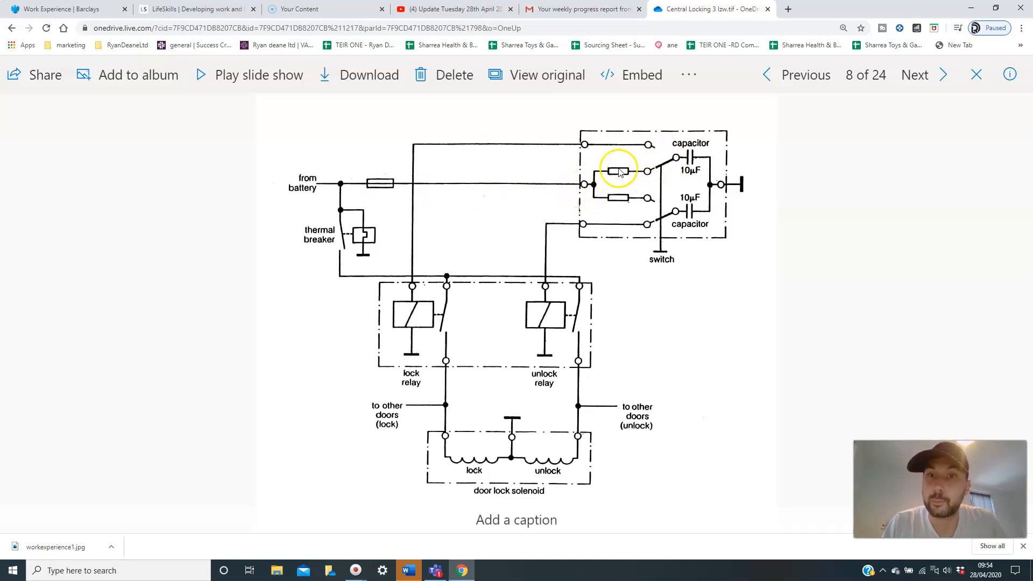
pyautogui.moveTo(678, 156)
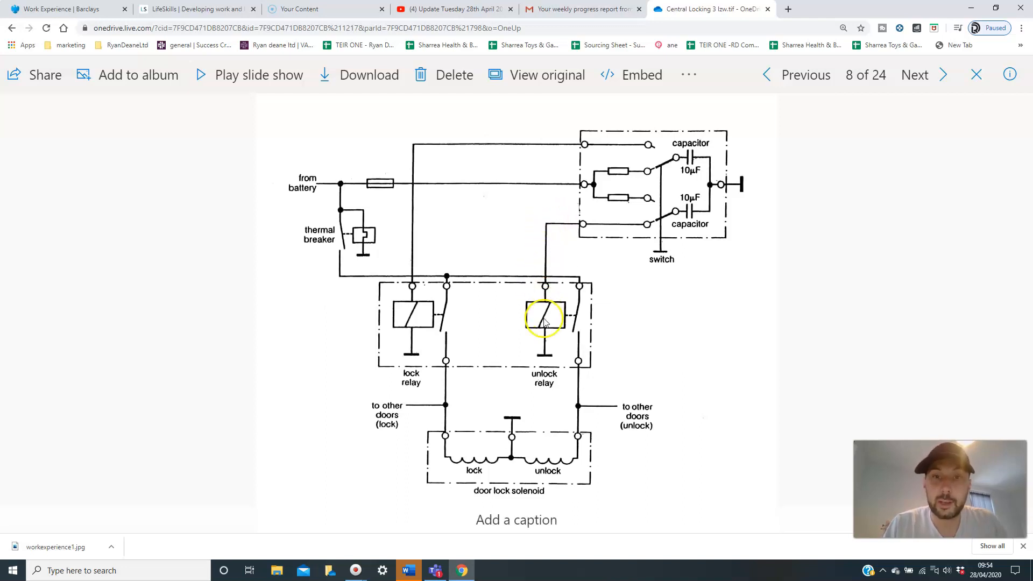
pyautogui.moveTo(555, 300)
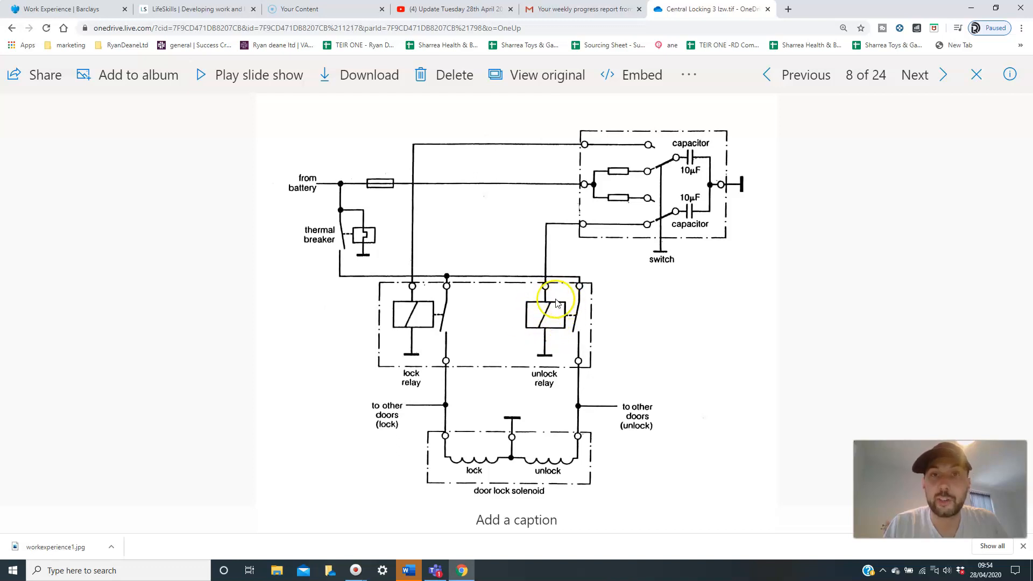
pyautogui.moveTo(407, 268)
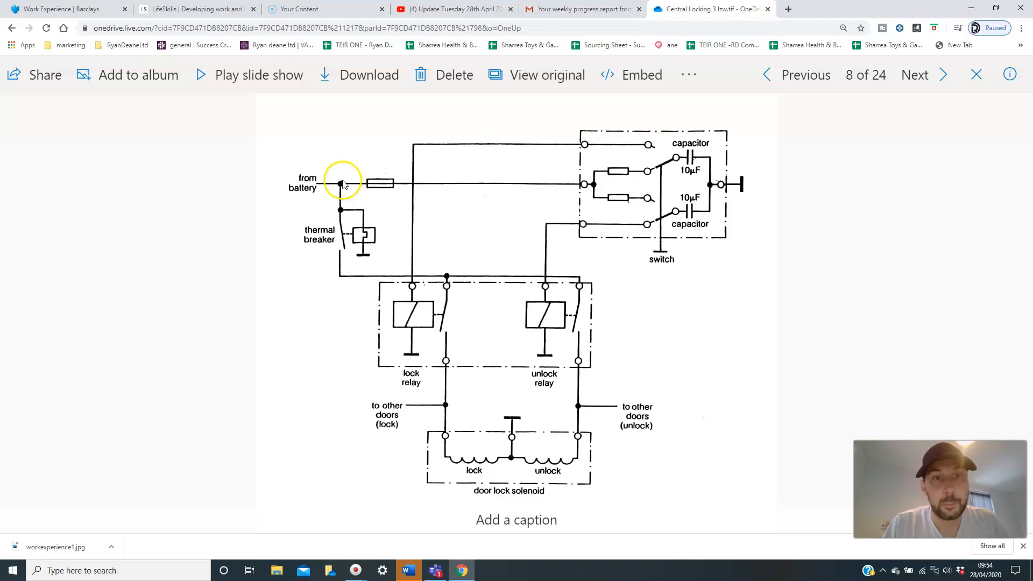
pyautogui.moveTo(341, 262)
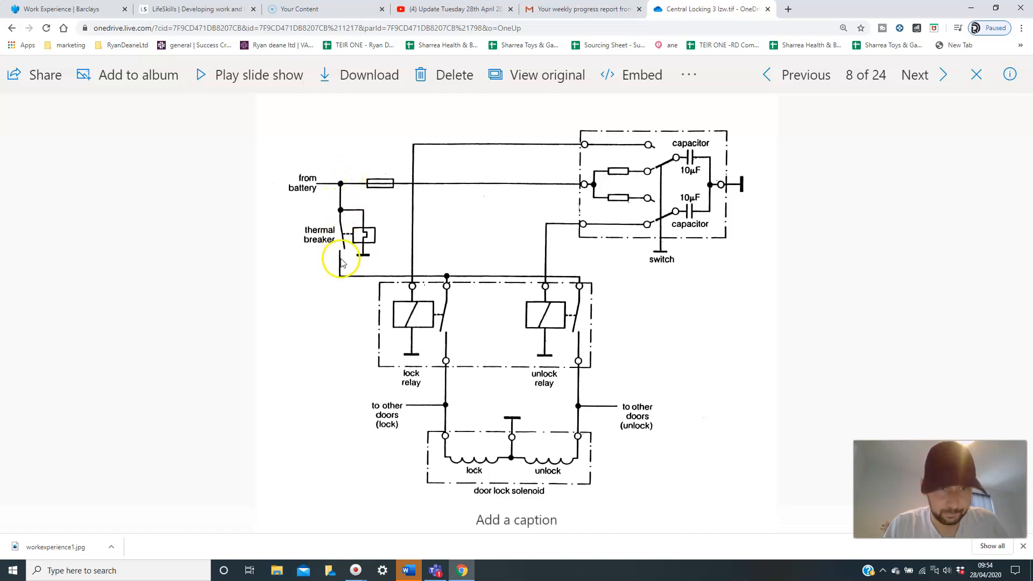
pyautogui.moveTo(372, 274)
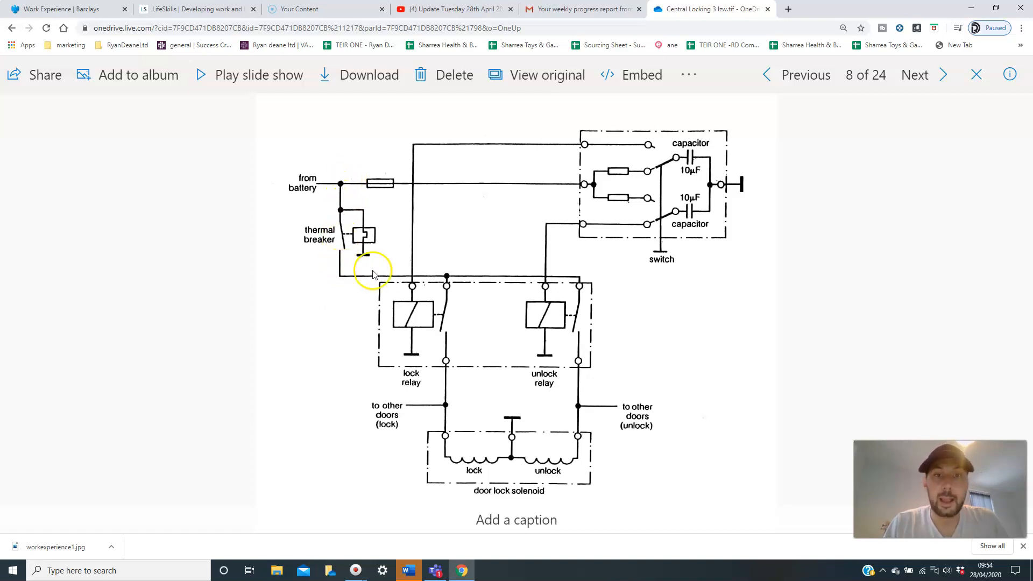
pyautogui.moveTo(583, 304)
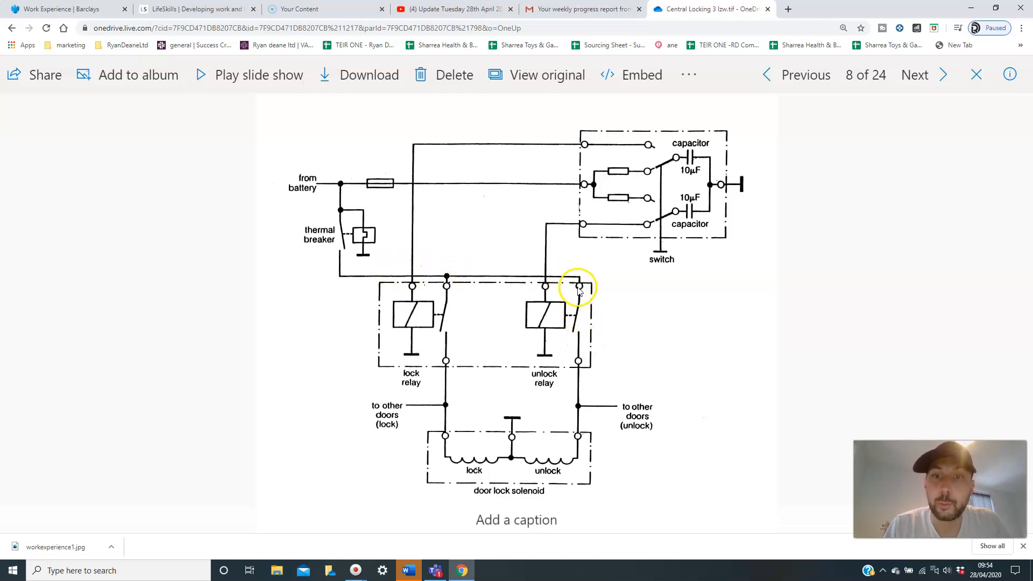
pyautogui.moveTo(573, 339)
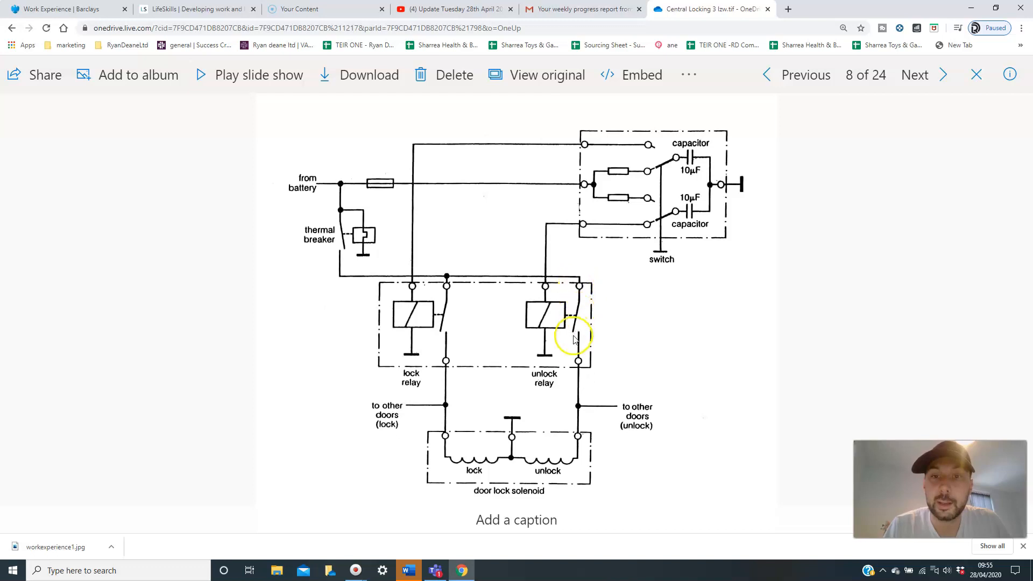
pyautogui.moveTo(578, 367)
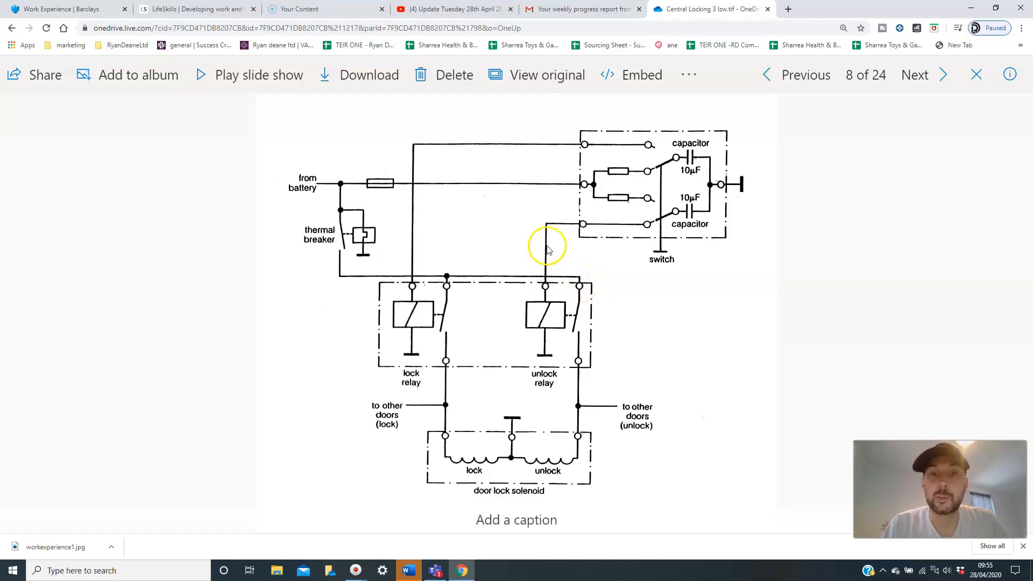
pyautogui.moveTo(537, 279)
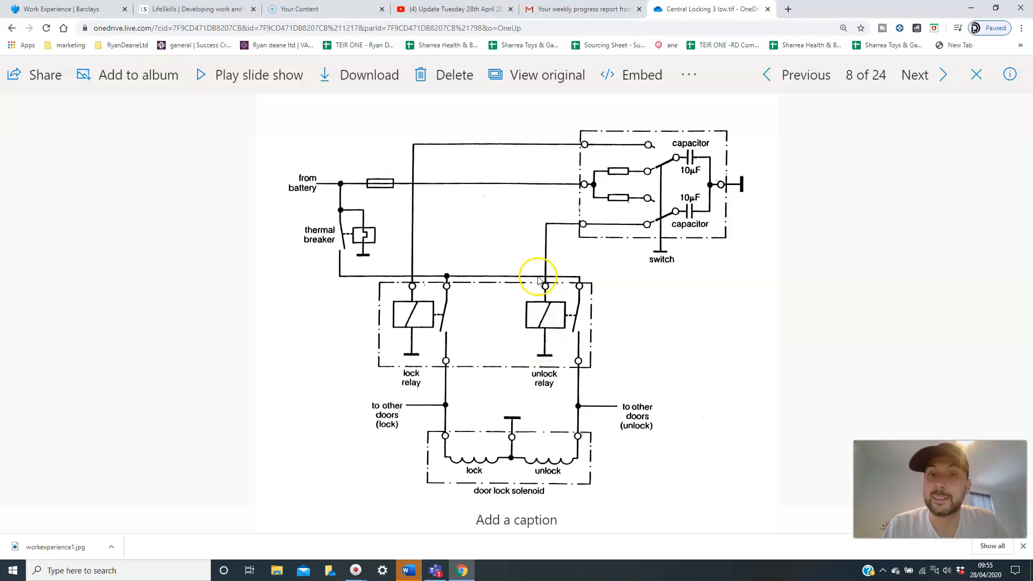
pyautogui.moveTo(655, 214)
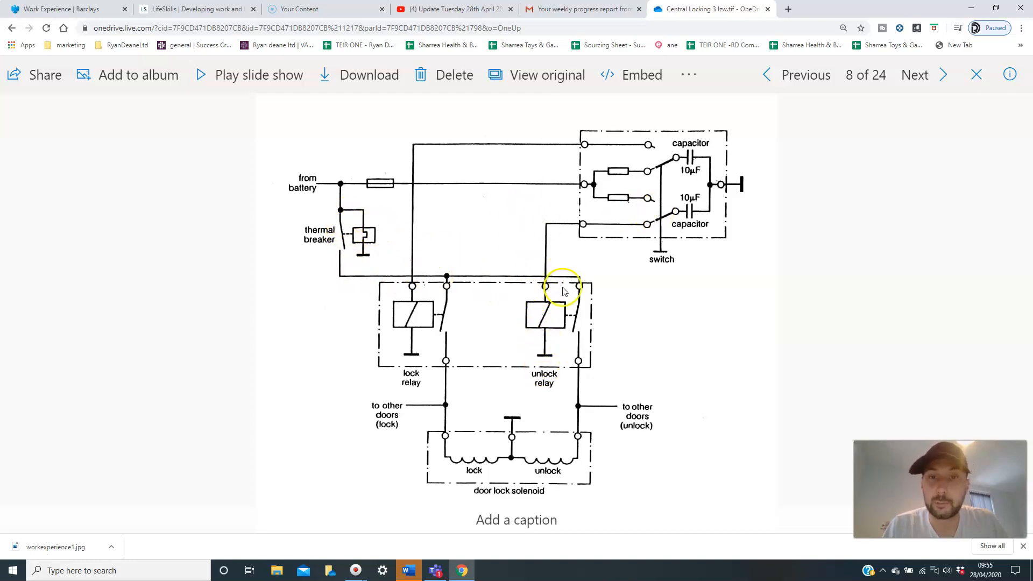
pyautogui.moveTo(582, 367)
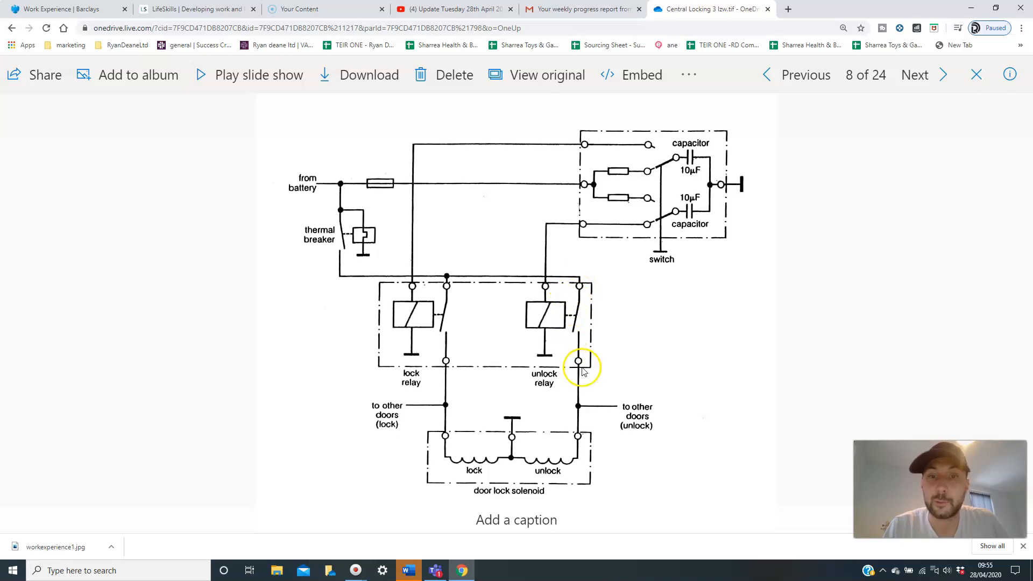
pyautogui.moveTo(561, 470)
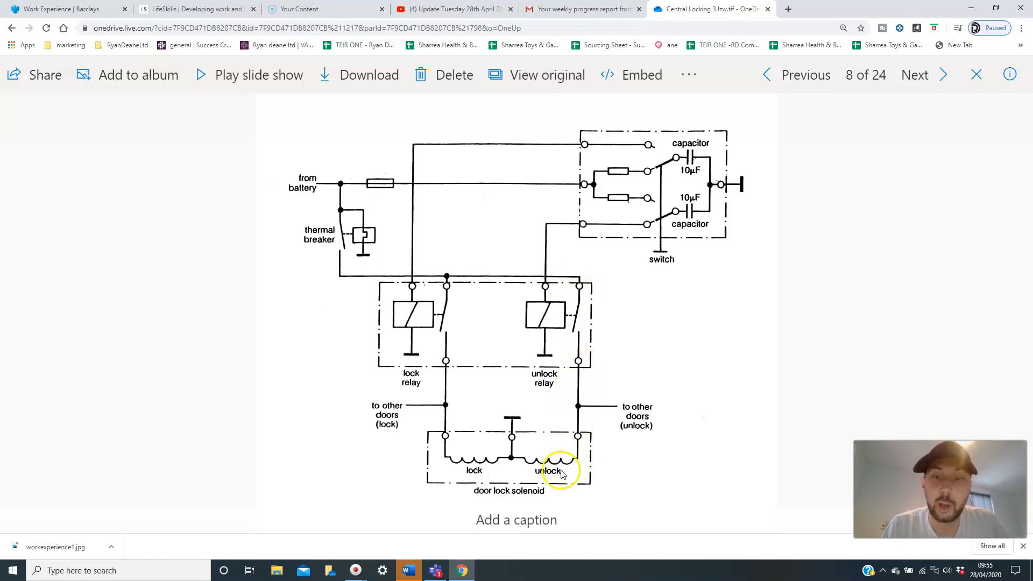
pyautogui.moveTo(529, 456)
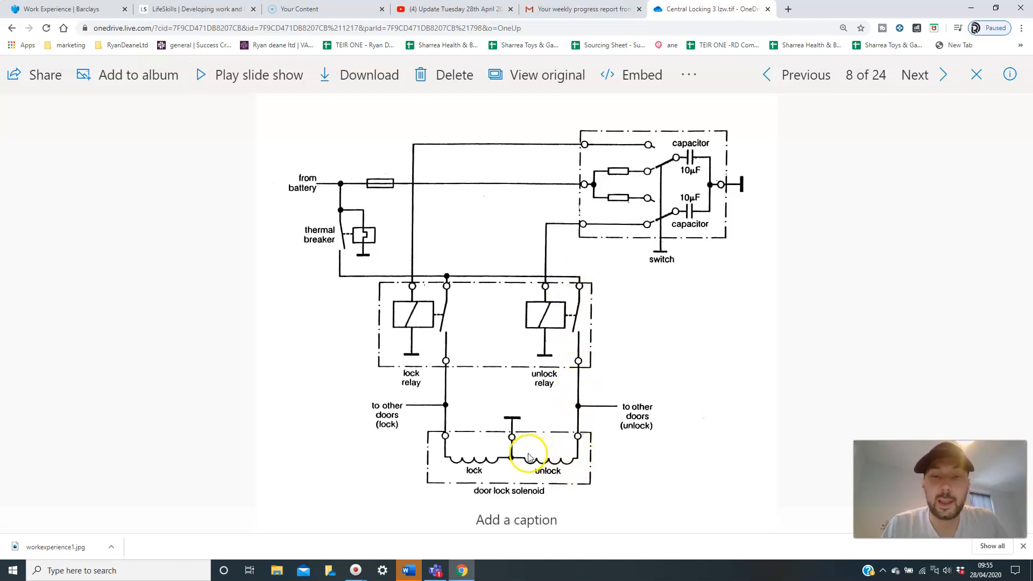
pyautogui.moveTo(515, 420)
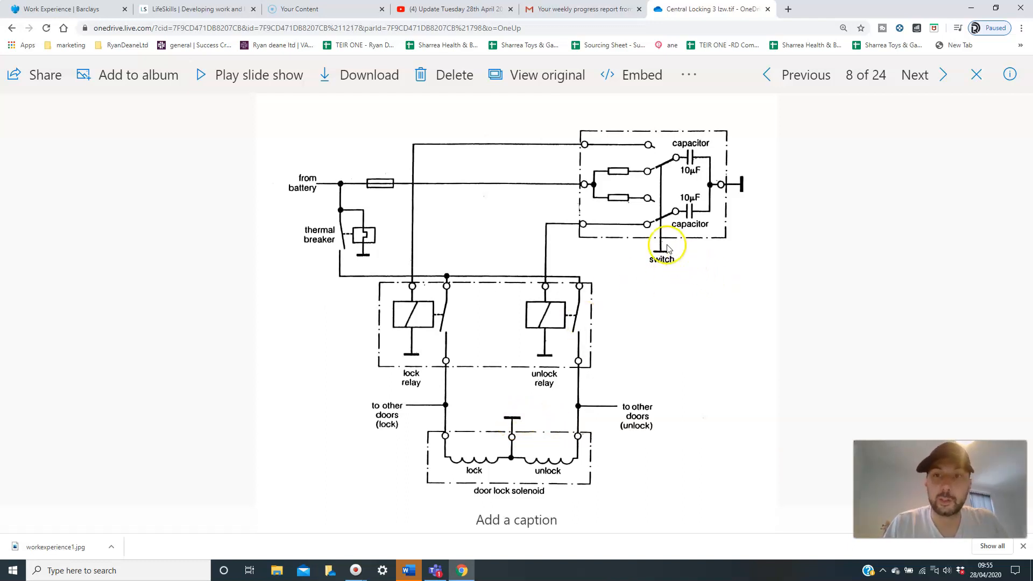
pyautogui.moveTo(651, 145)
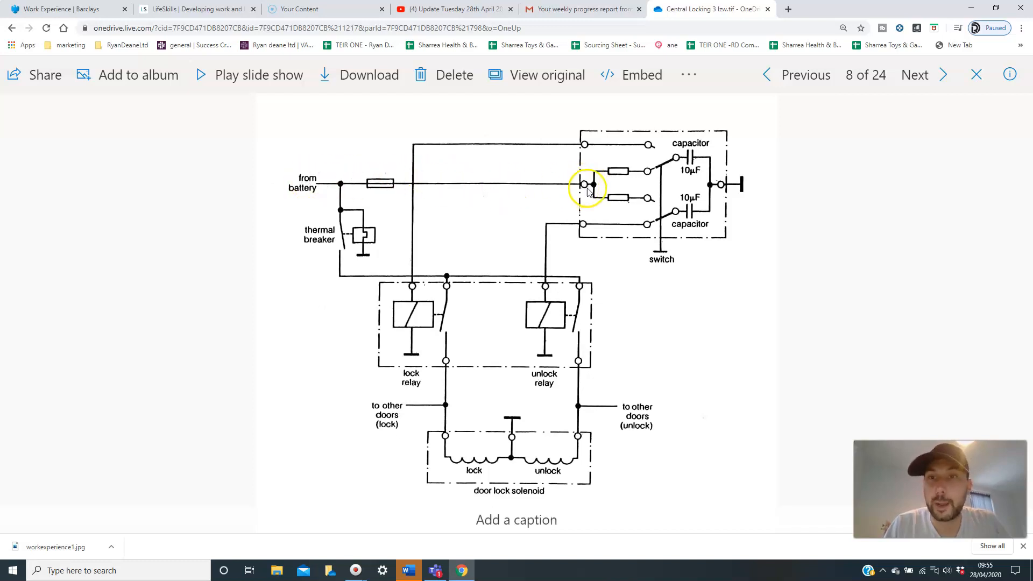
pyautogui.moveTo(604, 201)
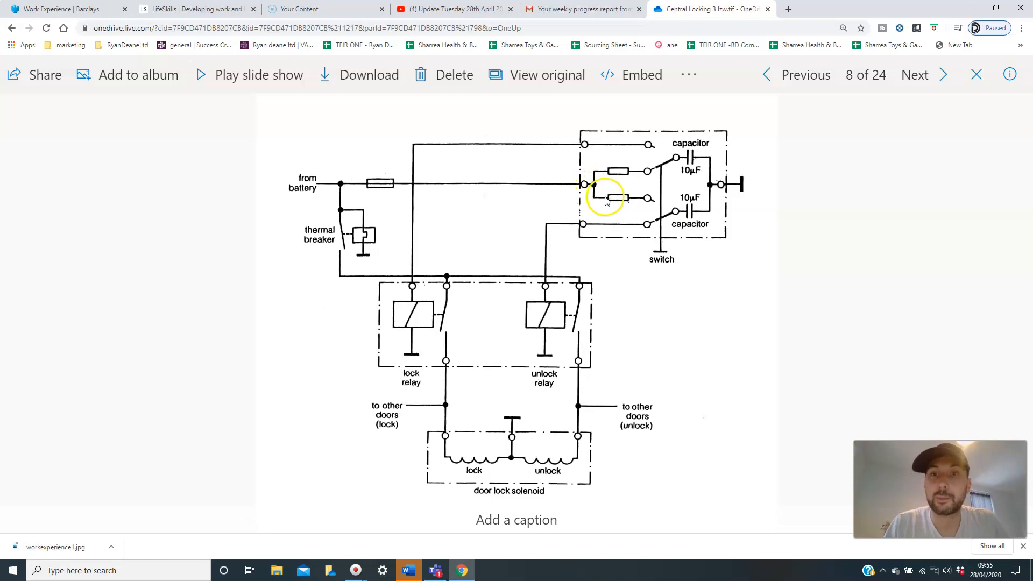
pyautogui.moveTo(708, 217)
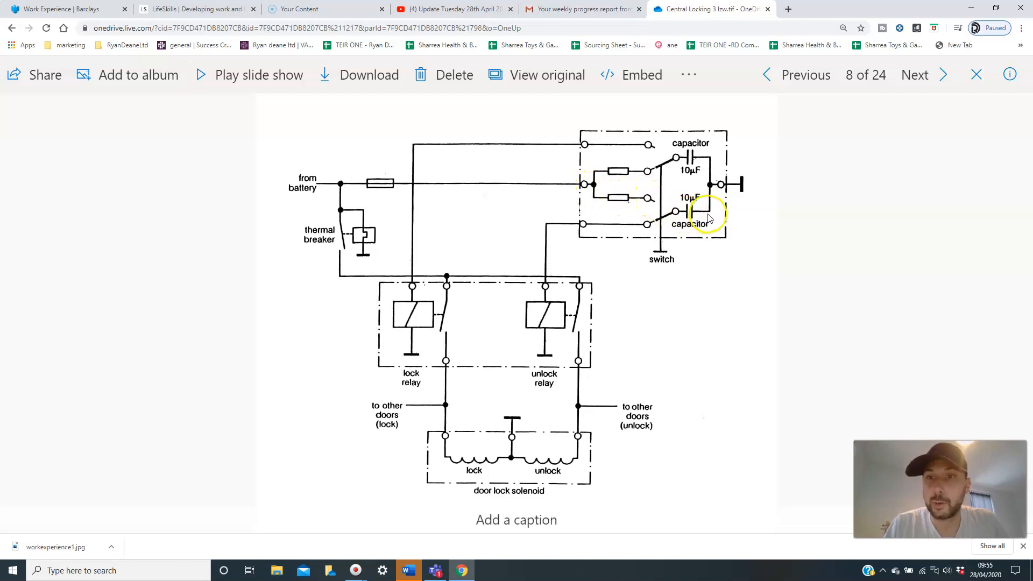
pyautogui.moveTo(649, 143)
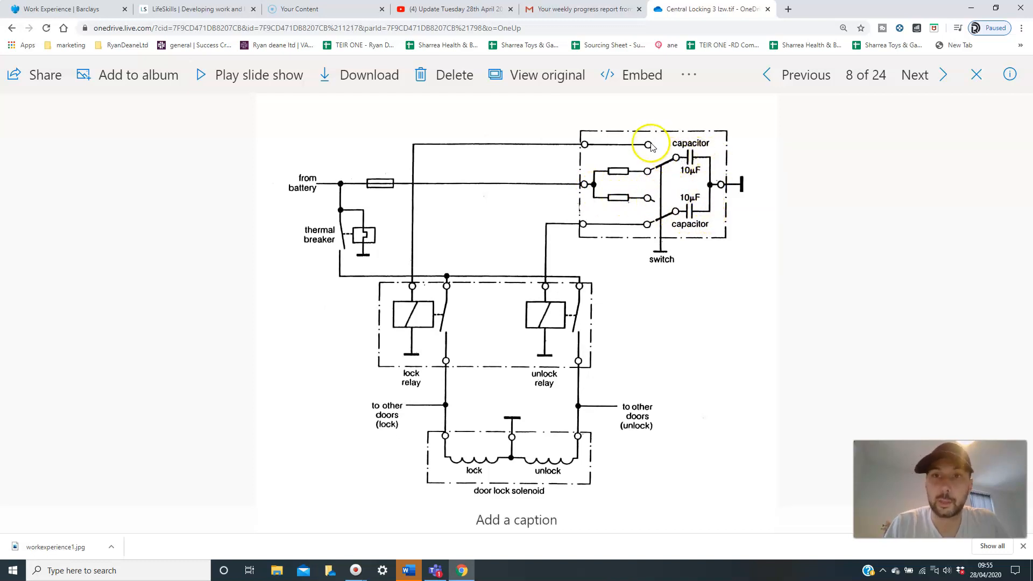
pyautogui.moveTo(425, 216)
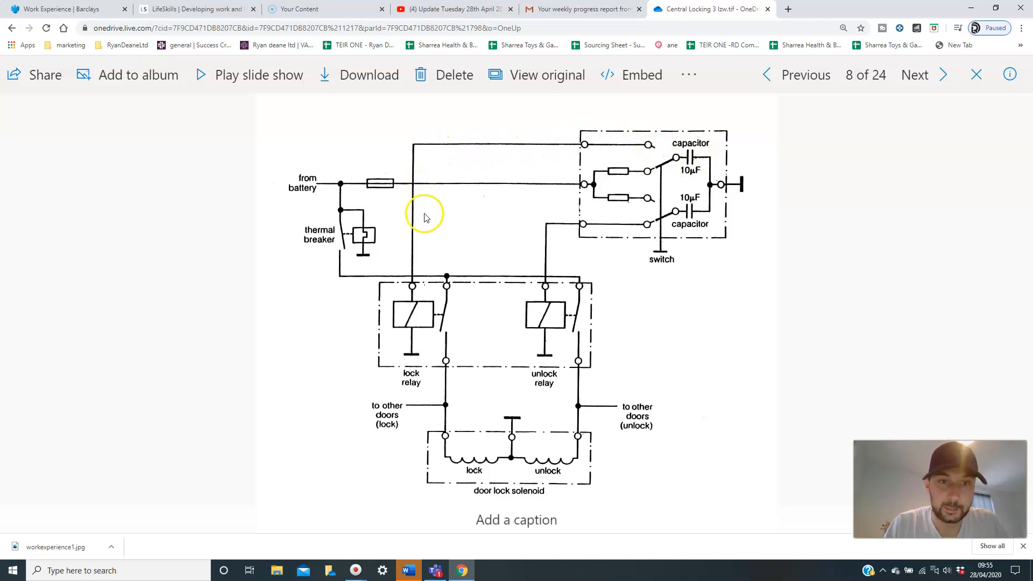
pyautogui.moveTo(420, 354)
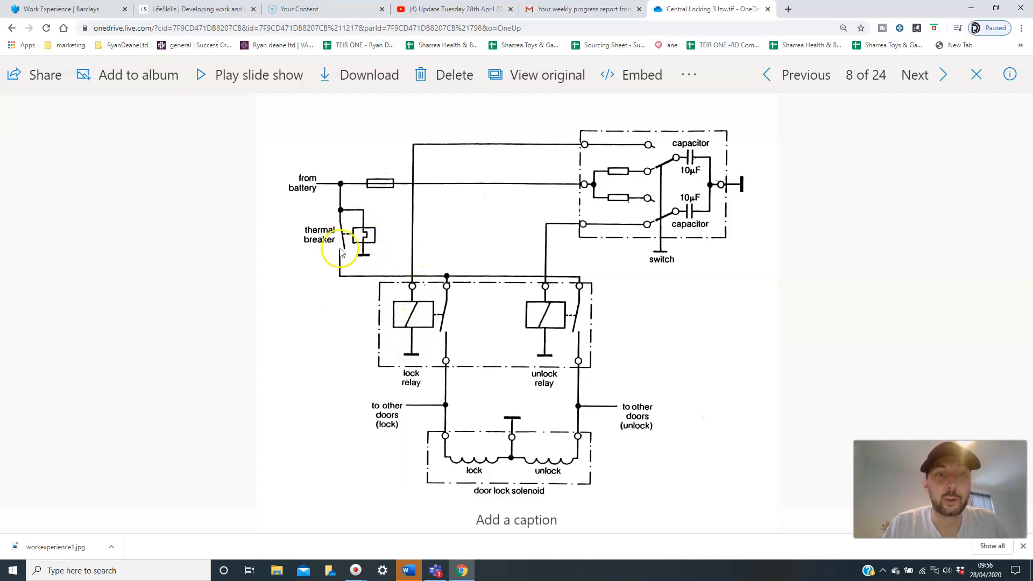
pyautogui.moveTo(448, 279)
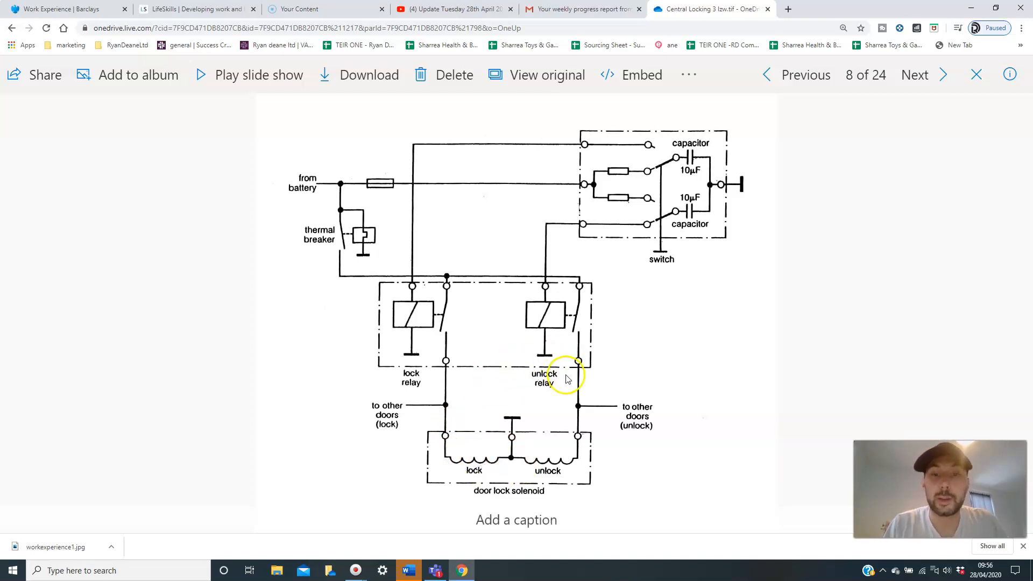
pyautogui.moveTo(461, 467)
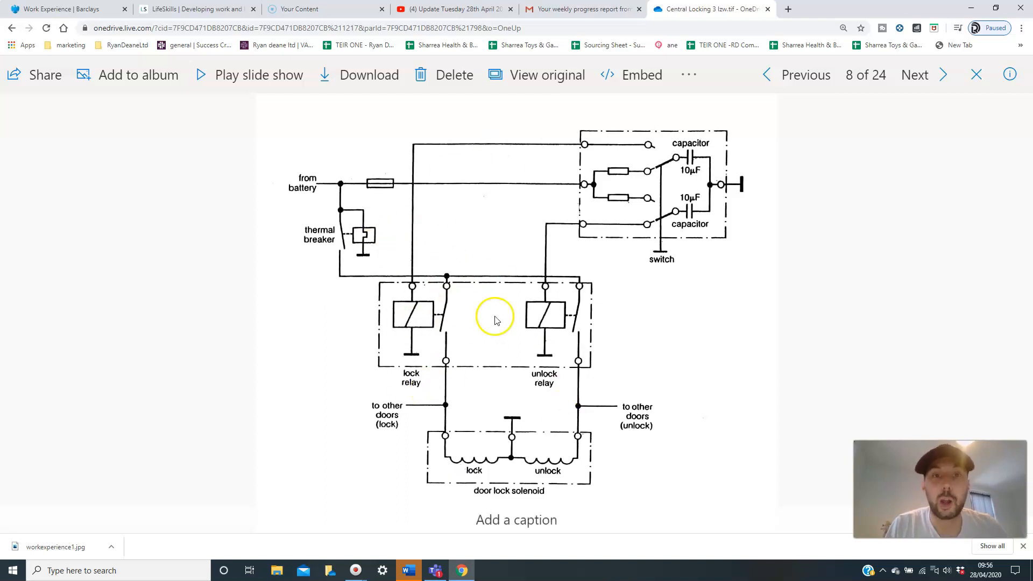
pyautogui.moveTo(338, 201)
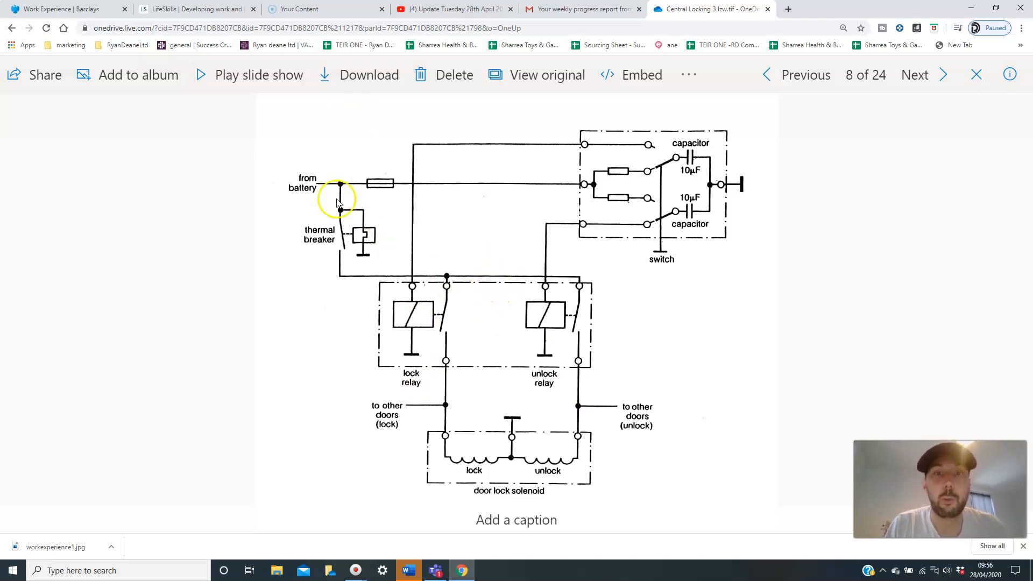
pyautogui.moveTo(493, 275)
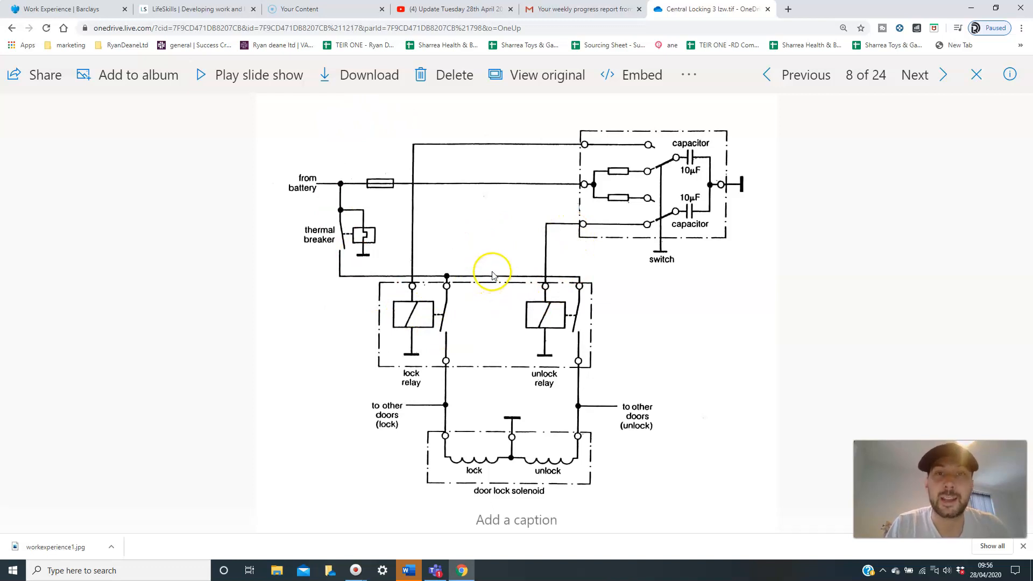
pyautogui.moveTo(490, 260)
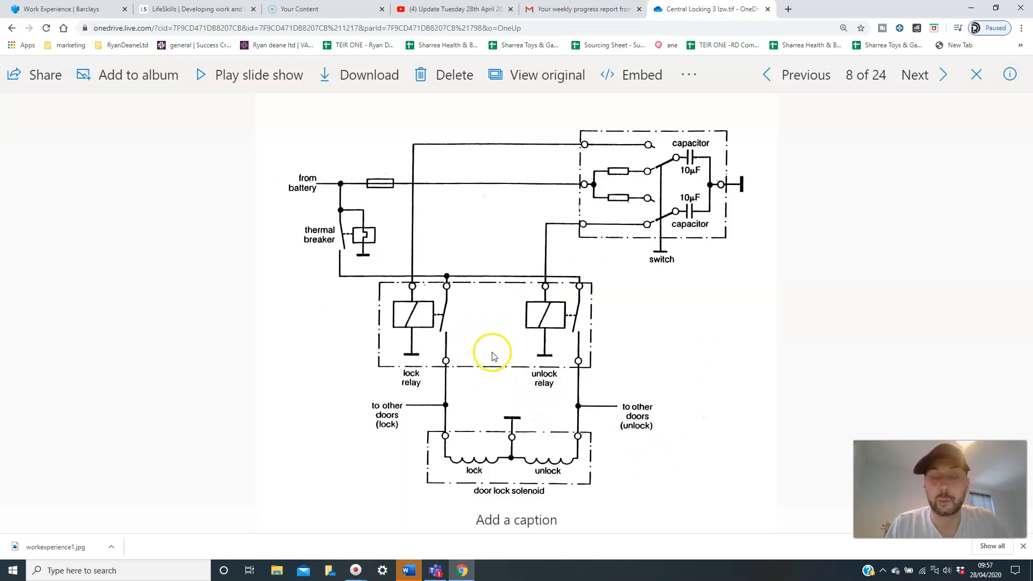
pyautogui.moveTo(390, 380)
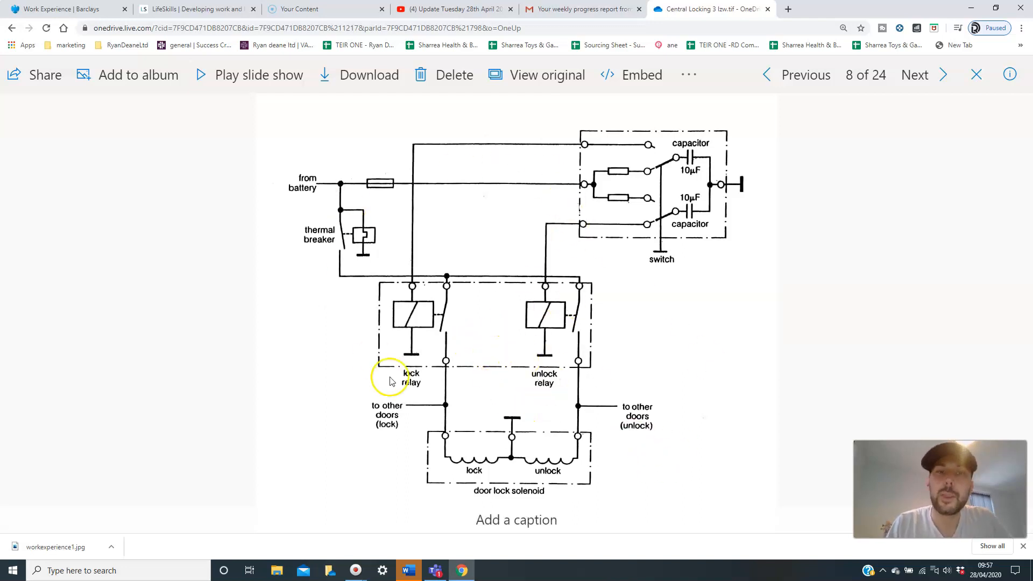
pyautogui.moveTo(504, 328)
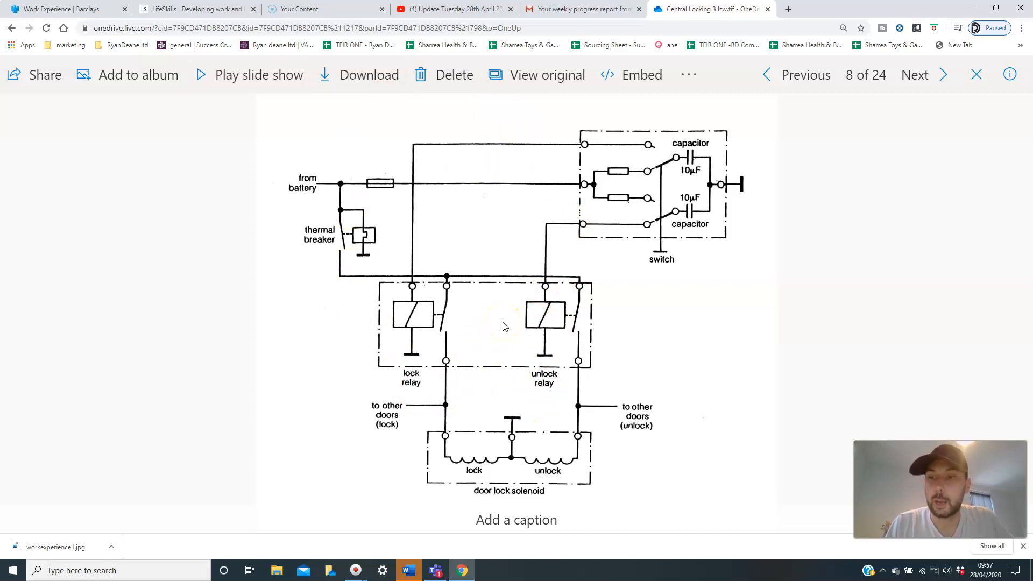